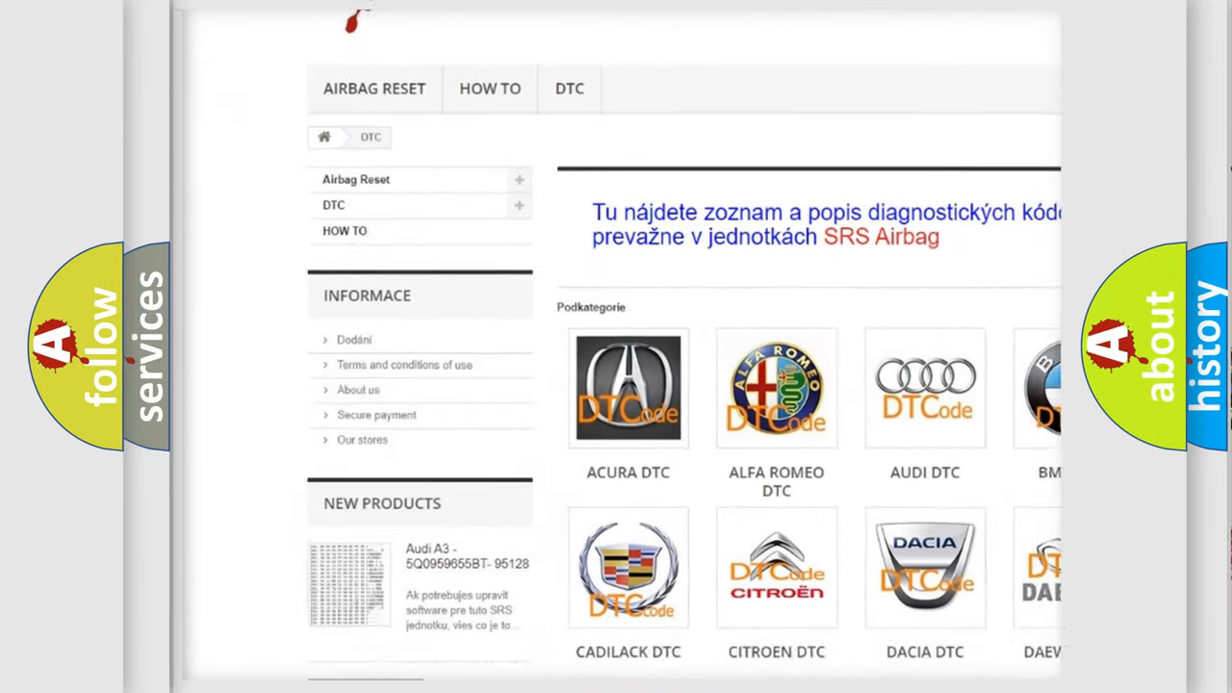
Step: Scroll to the Lincoln P0015 slide and reveal the 'Make: Lincoln' label beside the logo
{"action": "scroll", "scroll_direction": "down", "scroll_amount": 3}
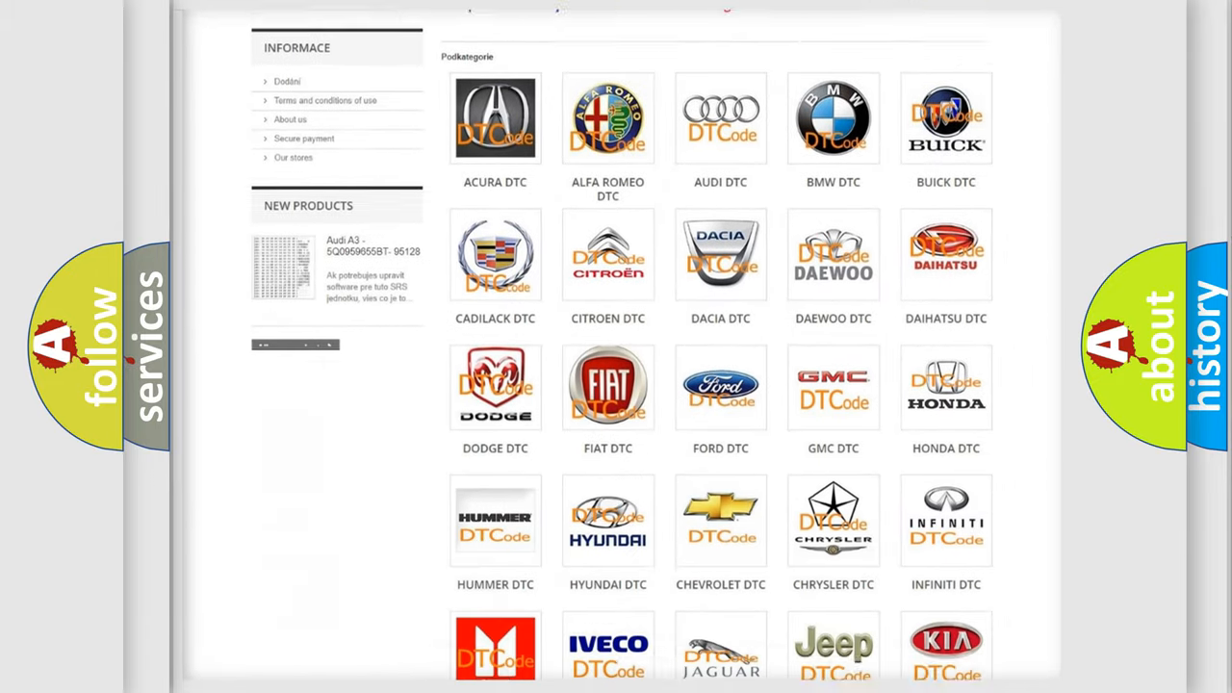
{"action": "scroll", "scroll_direction": "down", "scroll_amount": 3}
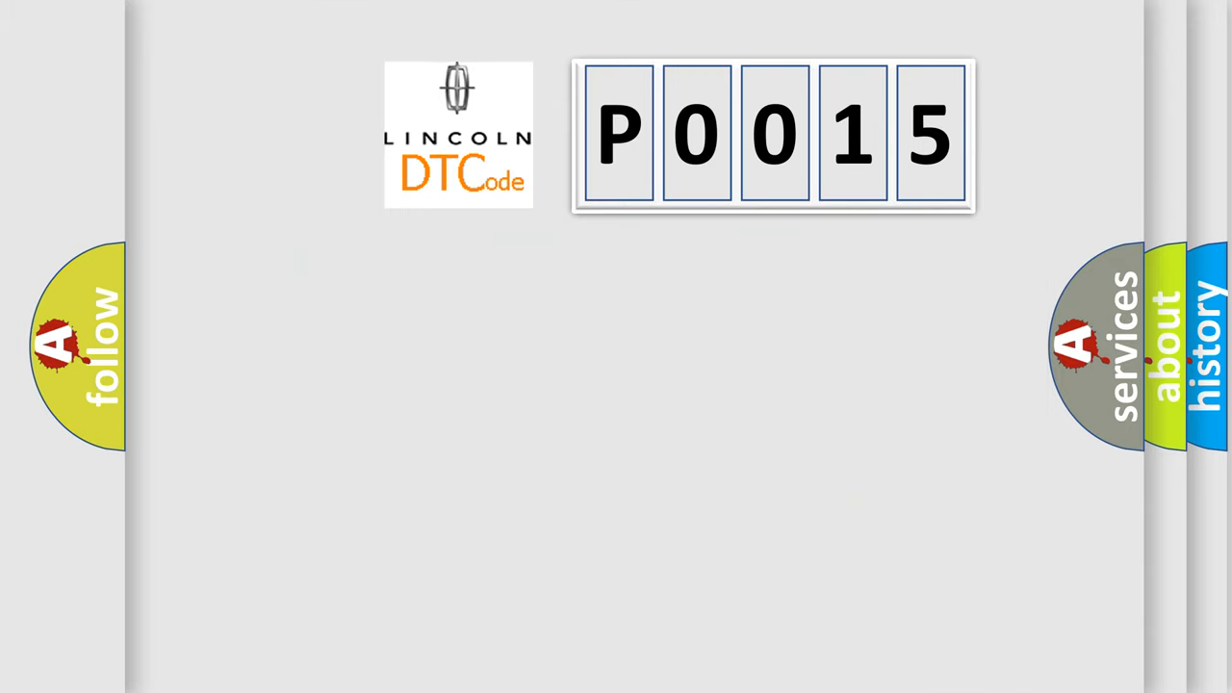
{"action": "left_click", "coordinate": [458, 134]}
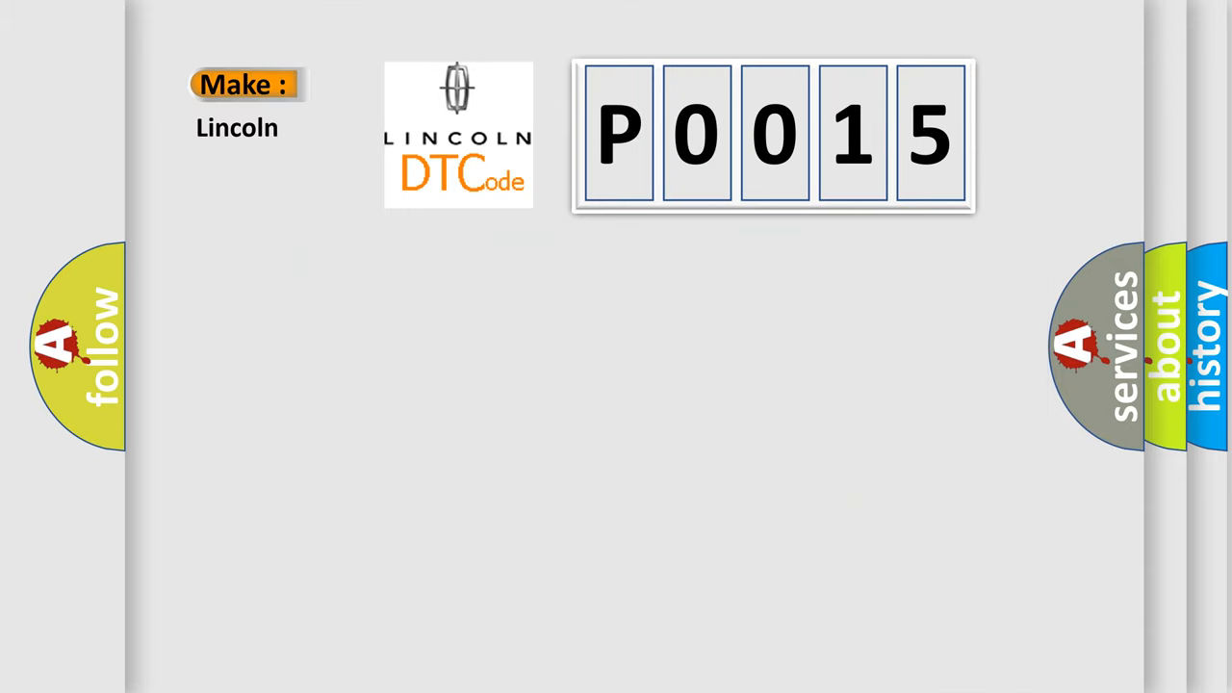